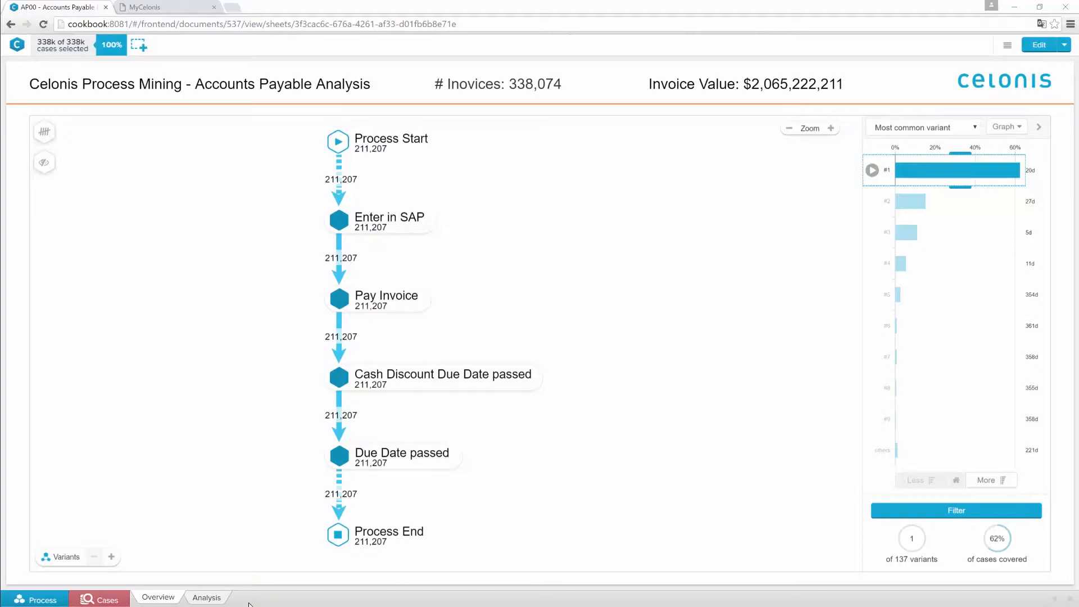
mouse_move(427, 148)
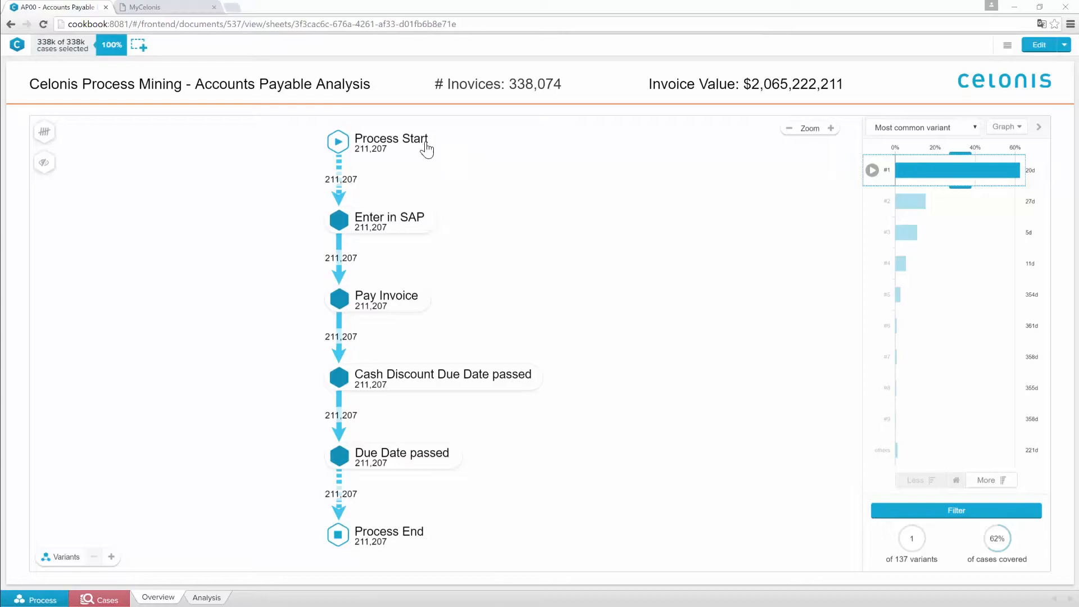
mouse_move(463, 487)
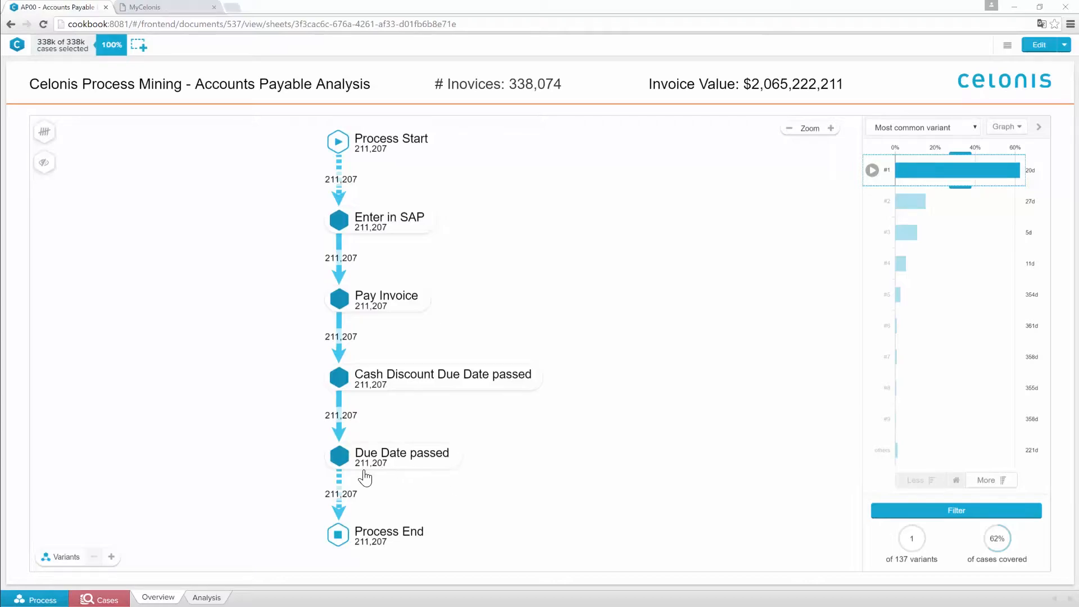
mouse_move(379, 395)
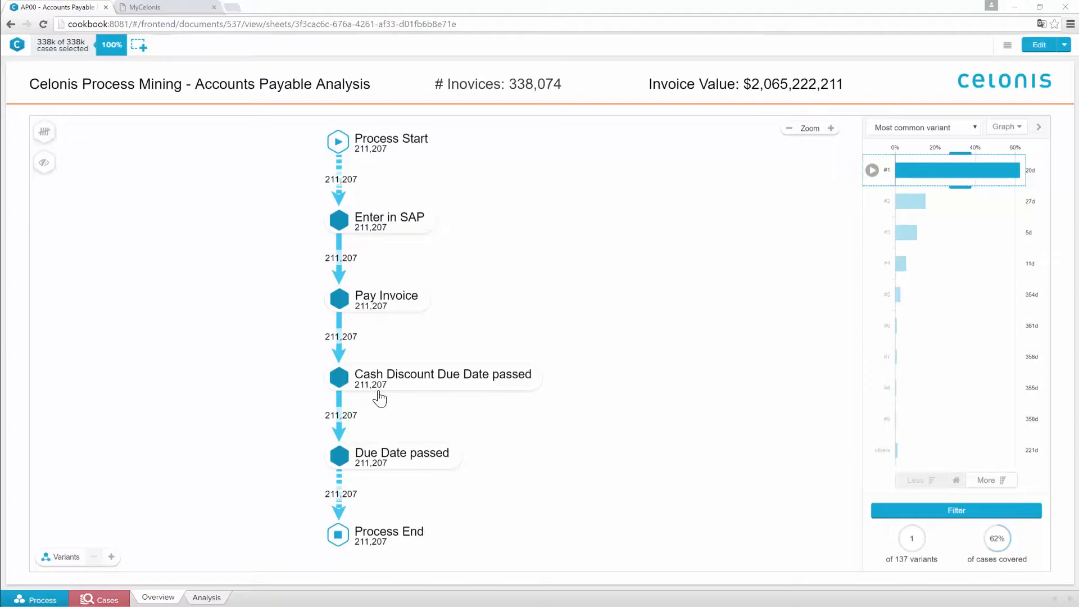
mouse_move(458, 308)
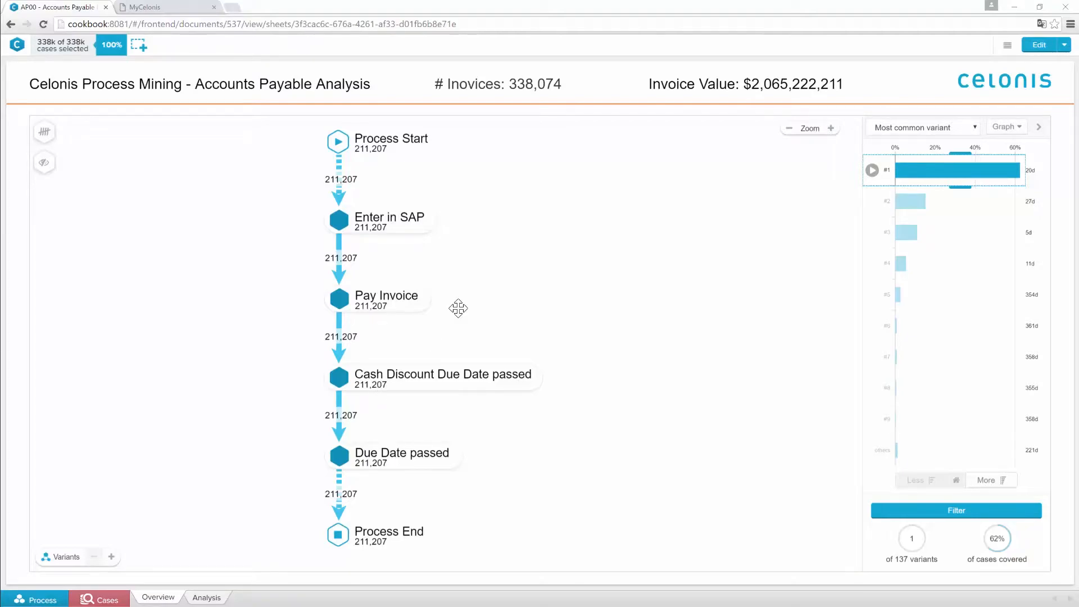
mouse_move(519, 100)
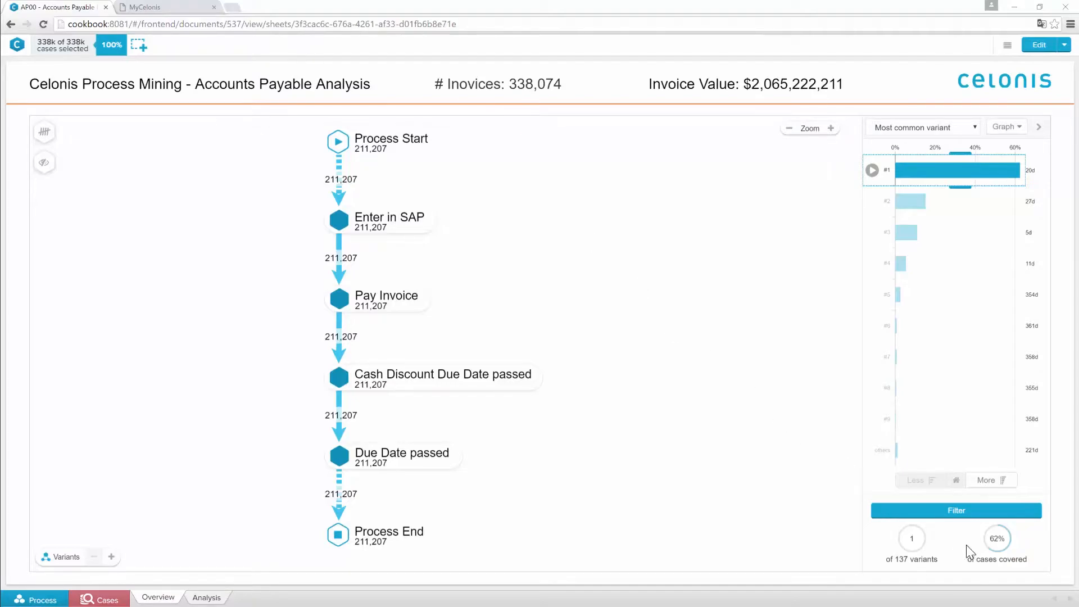
mouse_move(997, 550)
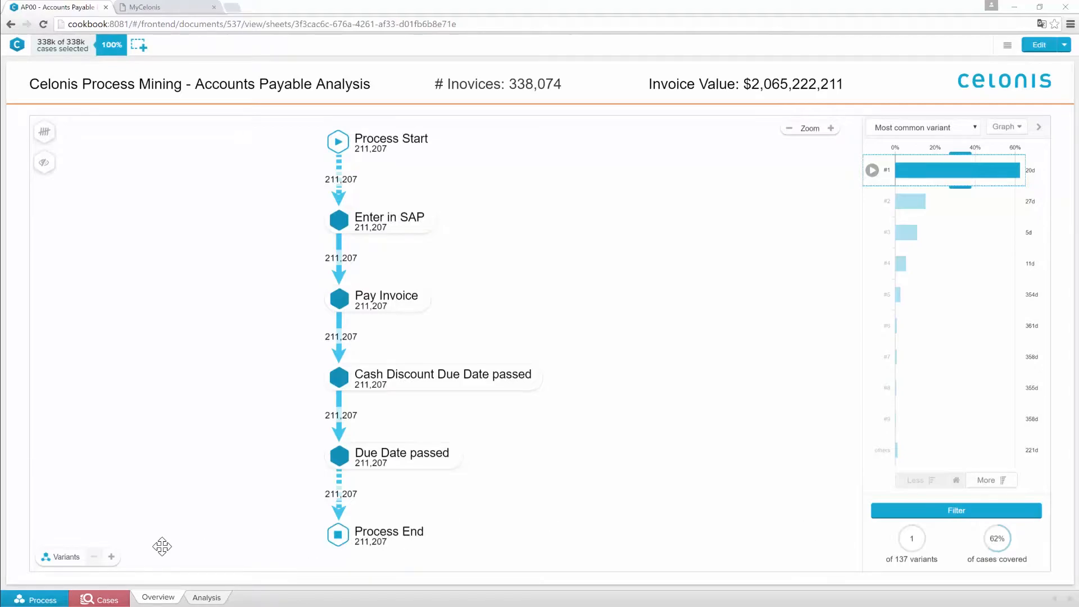
Add the second variant so 51,195 cases detour through Change Baseline Date before Pay Invoice
click(111, 557)
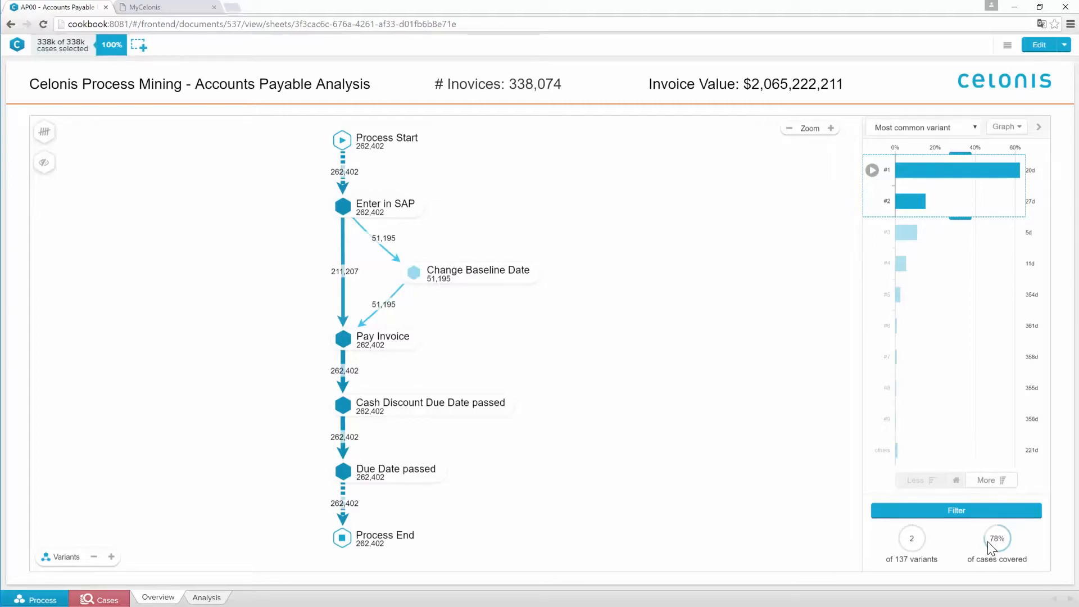
mouse_move(791, 338)
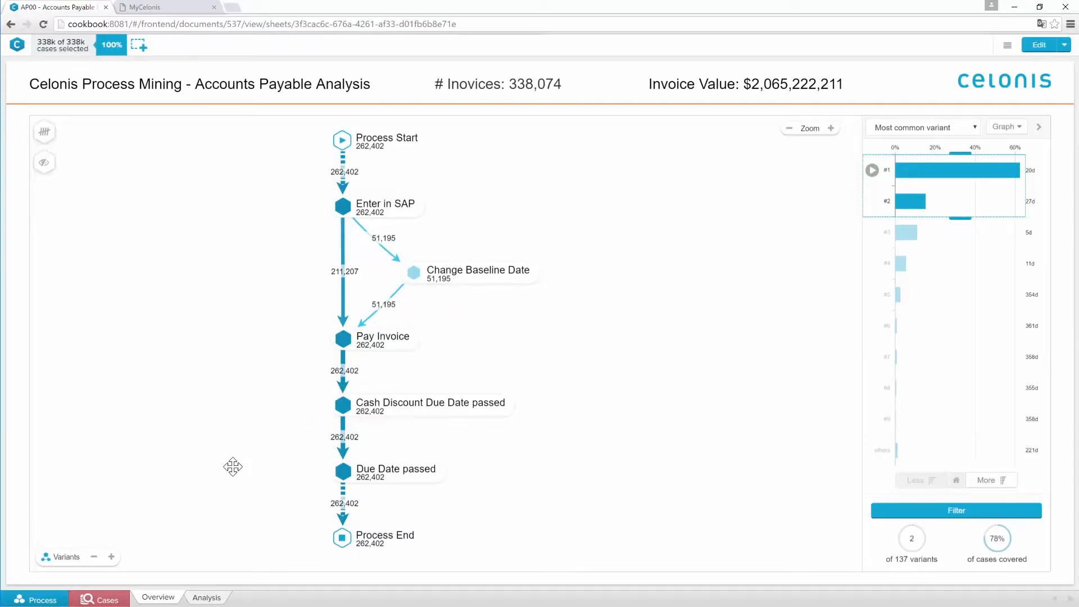
Add the third variant, 37,183 cases via Cancel Invoice Receipt, reaching 89% coverage
click(908, 233)
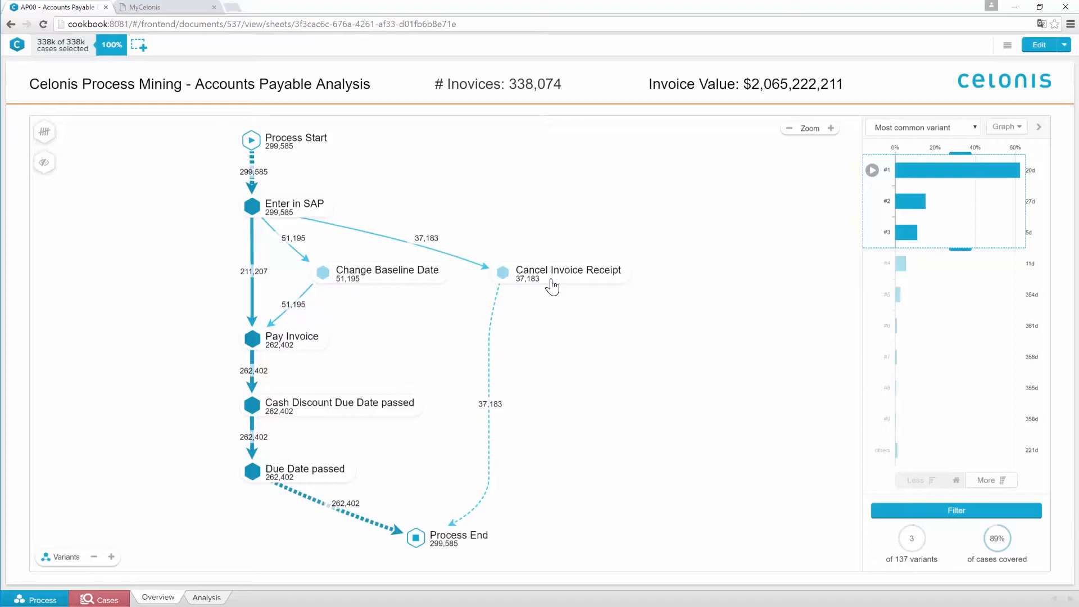
mouse_move(547, 281)
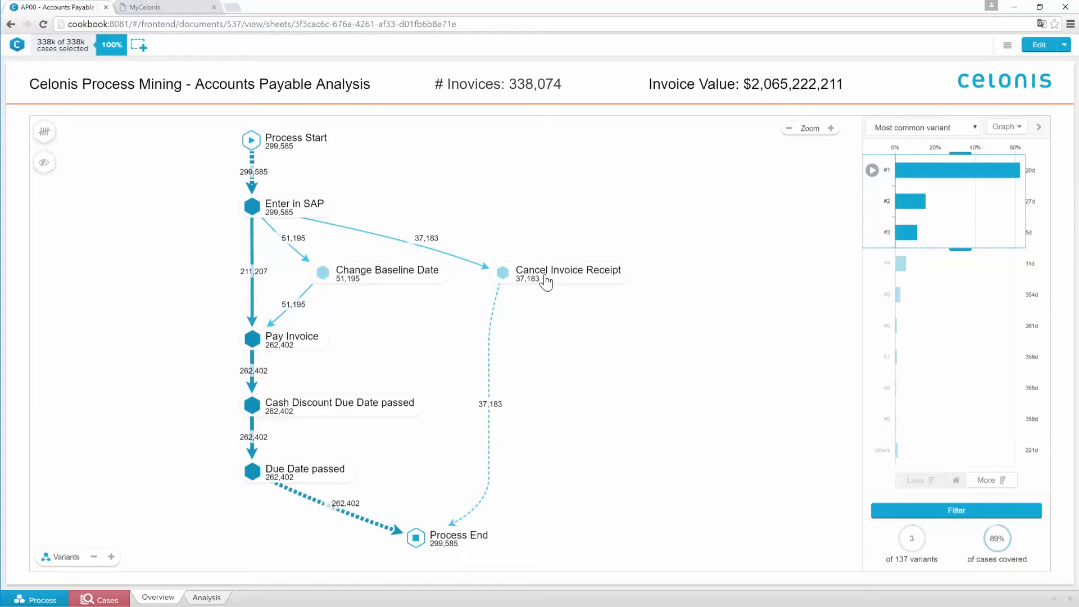
mouse_move(551, 282)
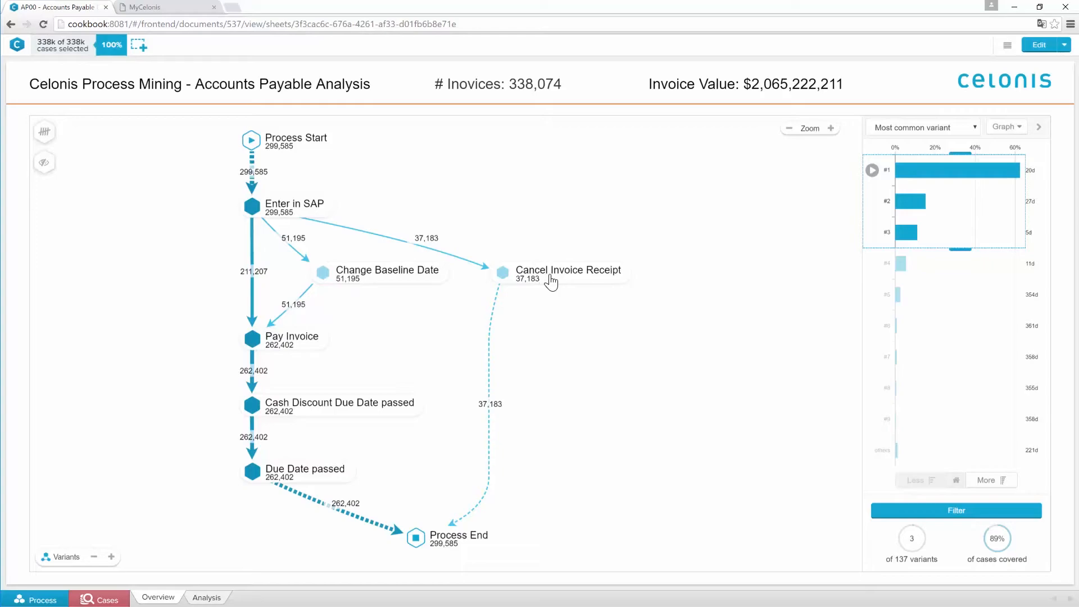
Switch the map's connection labels from case counts to average throughput time in days
click(44, 132)
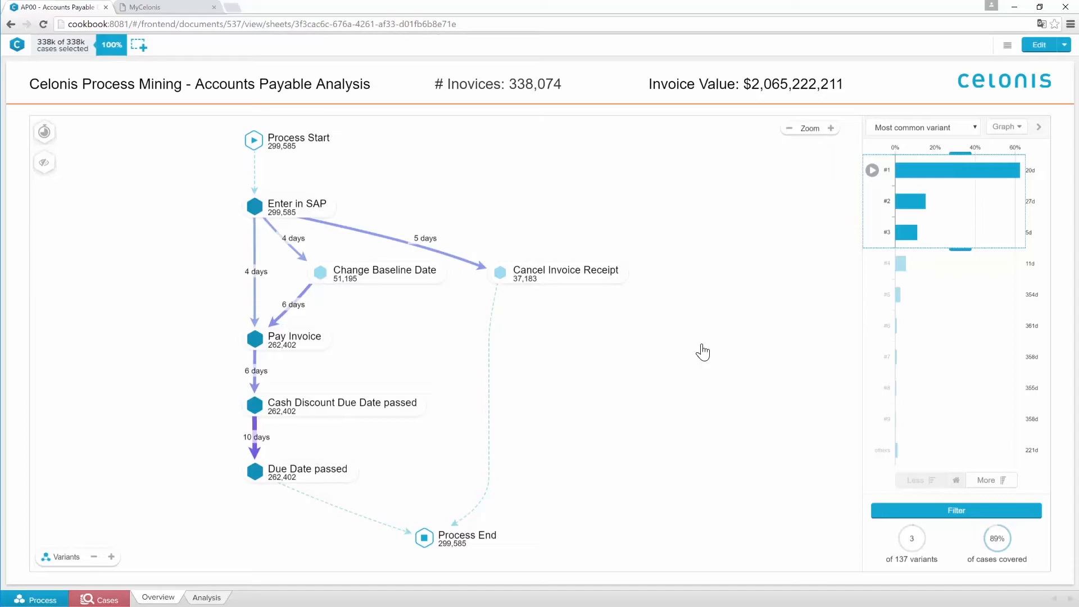
mouse_move(111, 233)
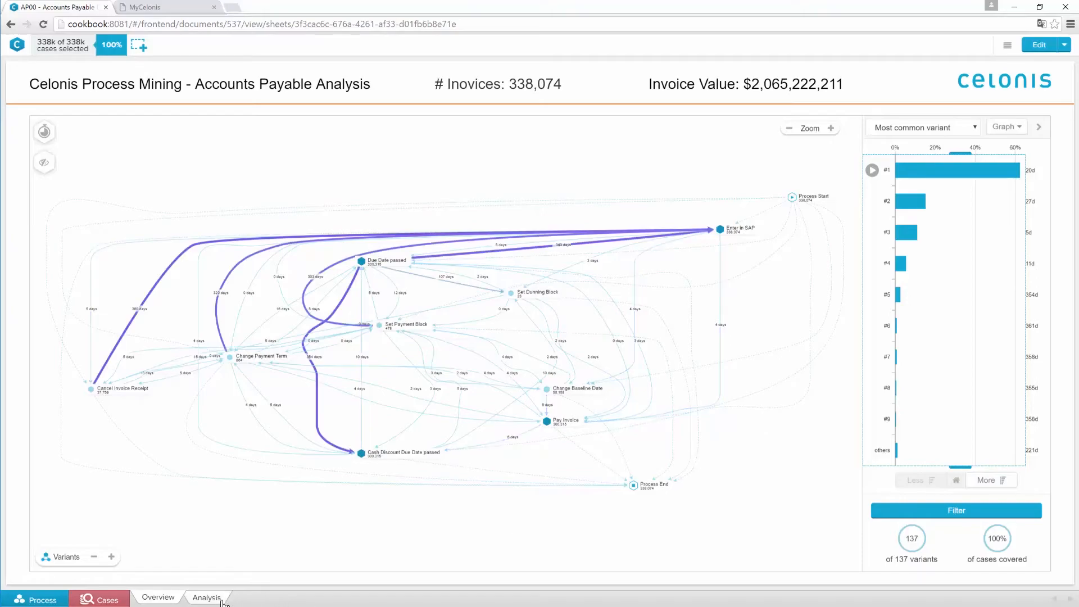
On the Analysis sheet, filter to March 2009 (27,803 invoices), then clear it back to 338,074
click(207, 597)
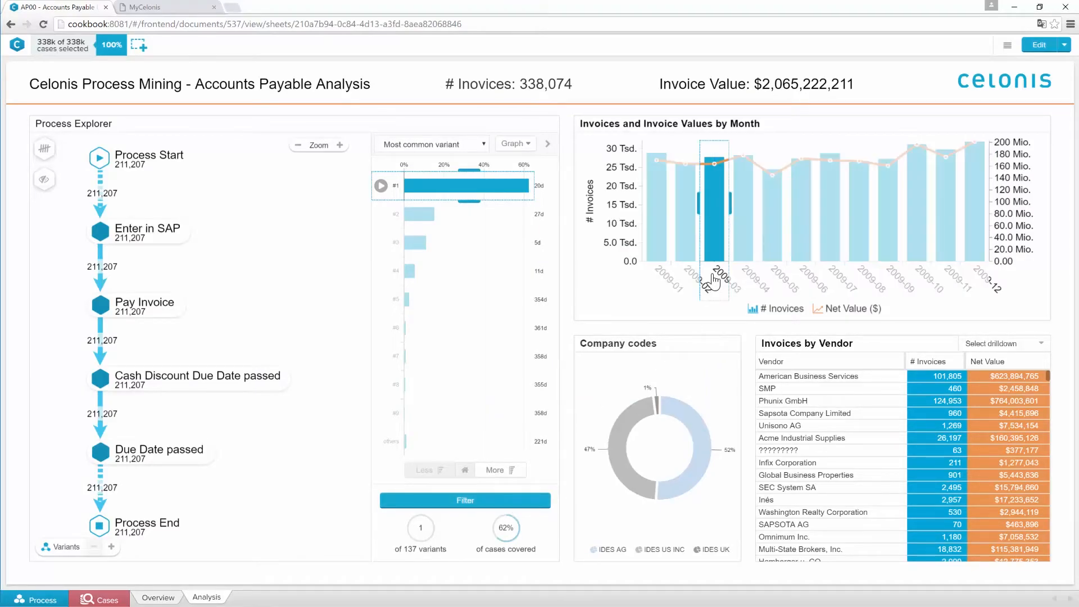
click(716, 206)
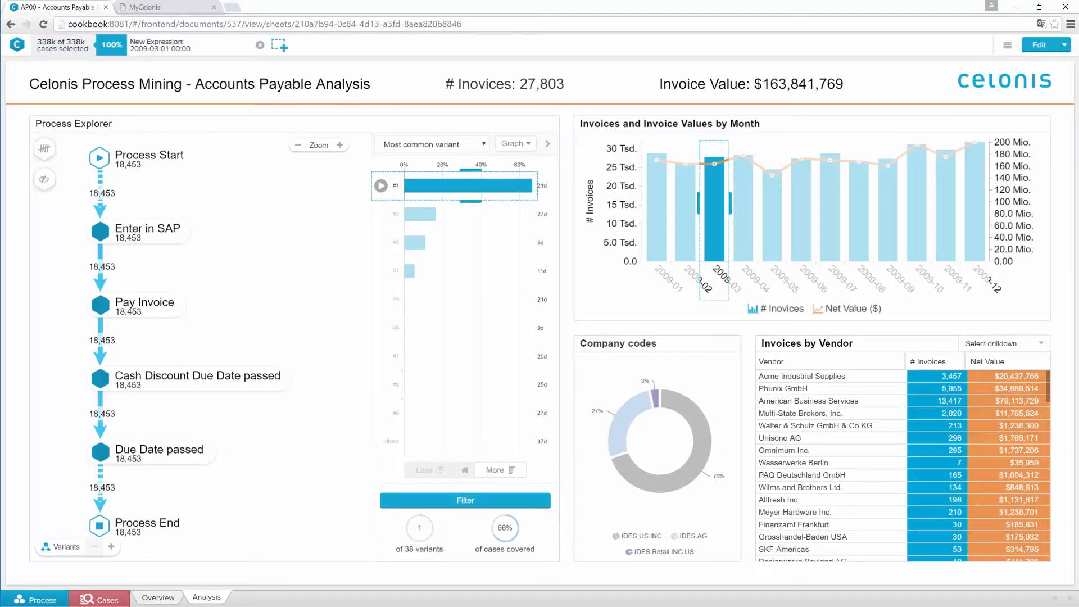
click(716, 207)
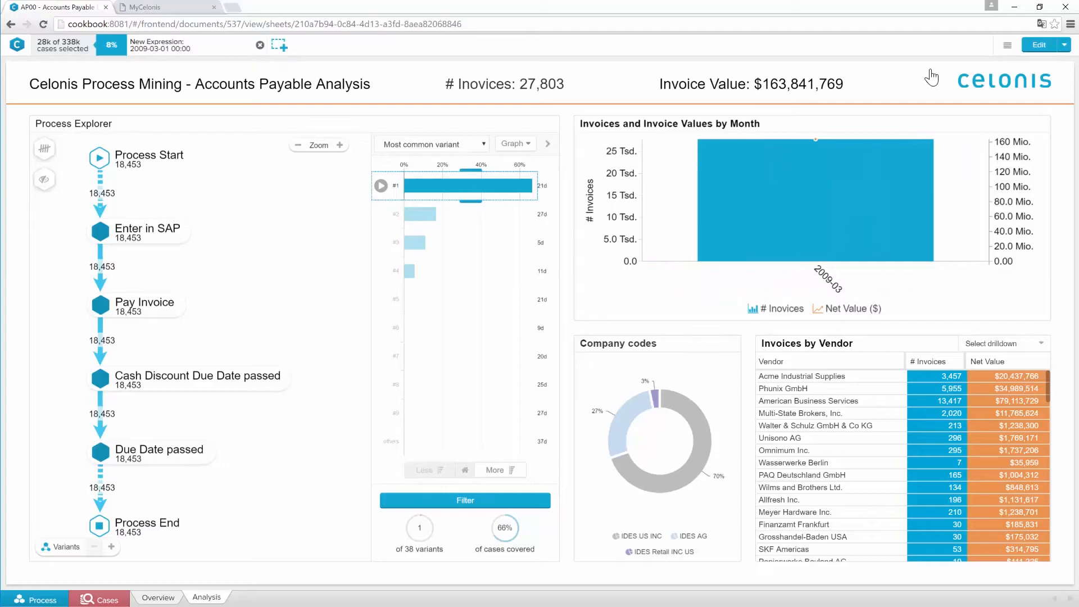
click(260, 45)
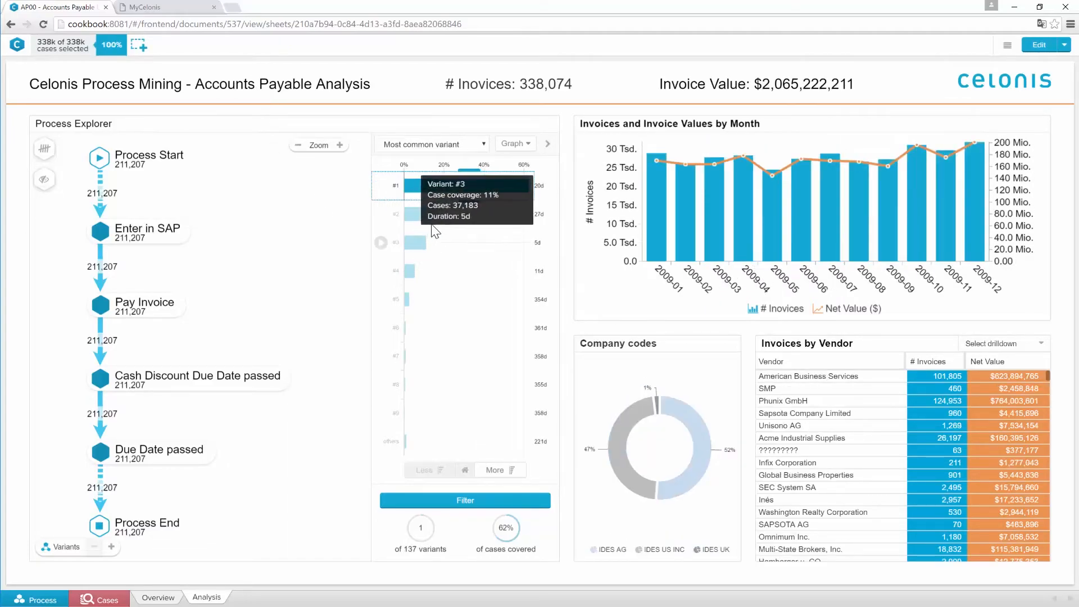
Filter the analysis to the Change Baseline Date variant, leaving 51,195 invoices worth $287,193,449
click(409, 212)
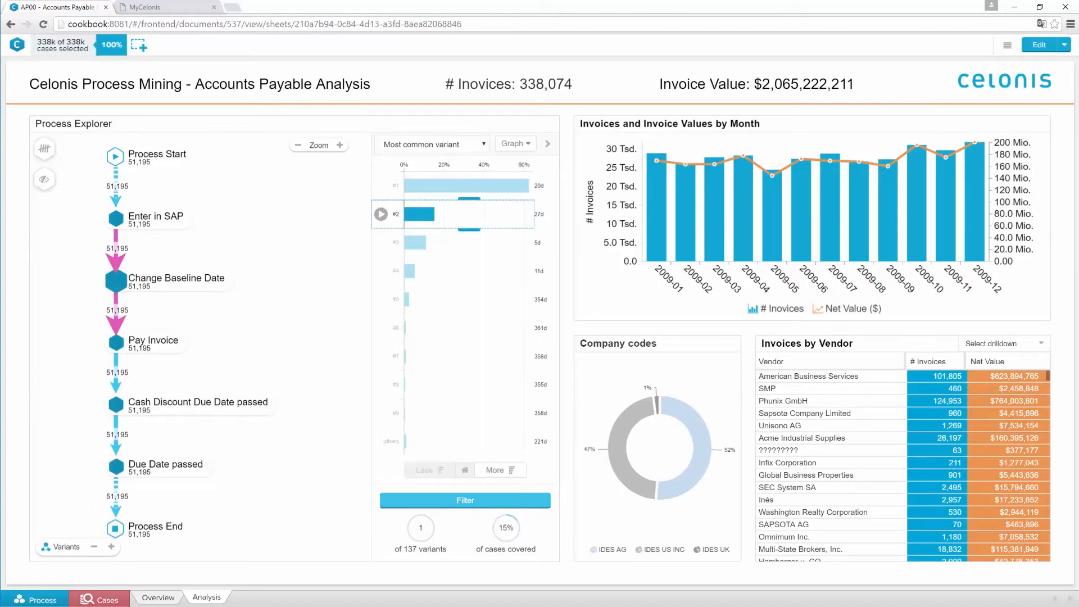
click(465, 500)
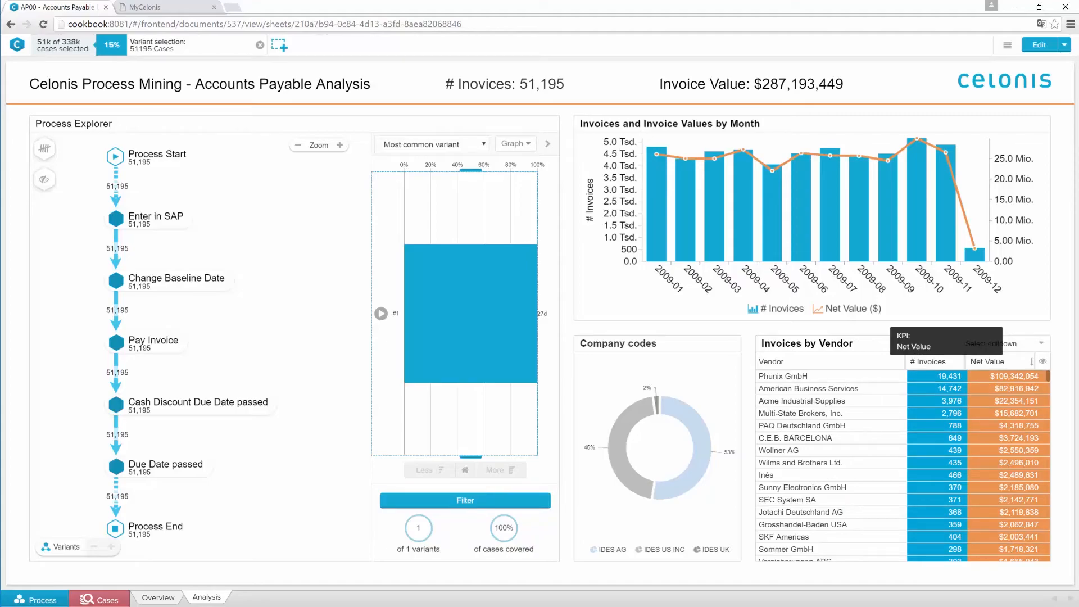
mouse_move(749, 392)
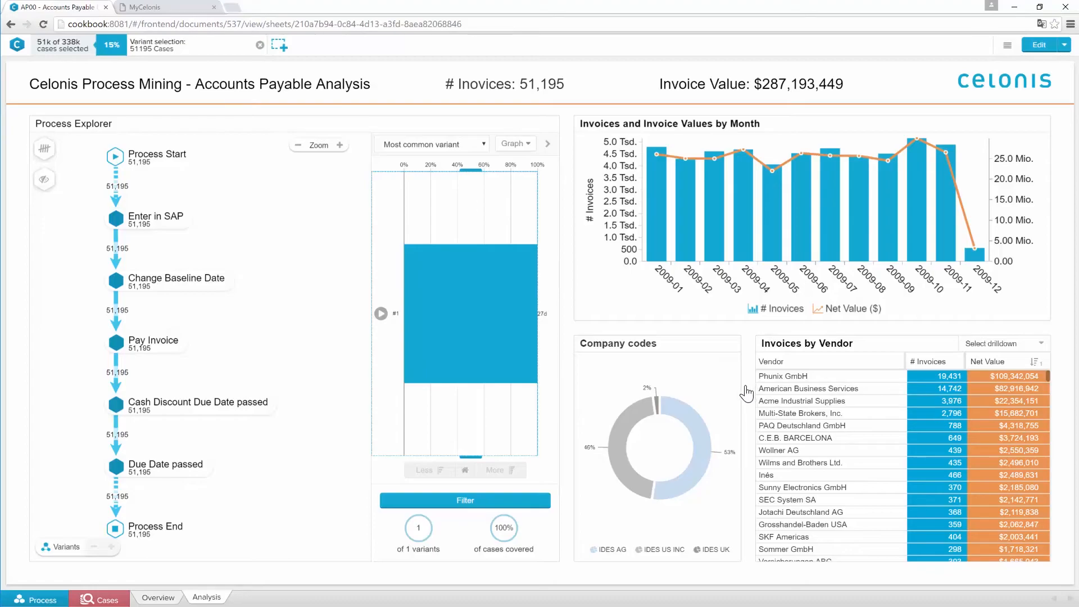
mouse_move(750, 395)
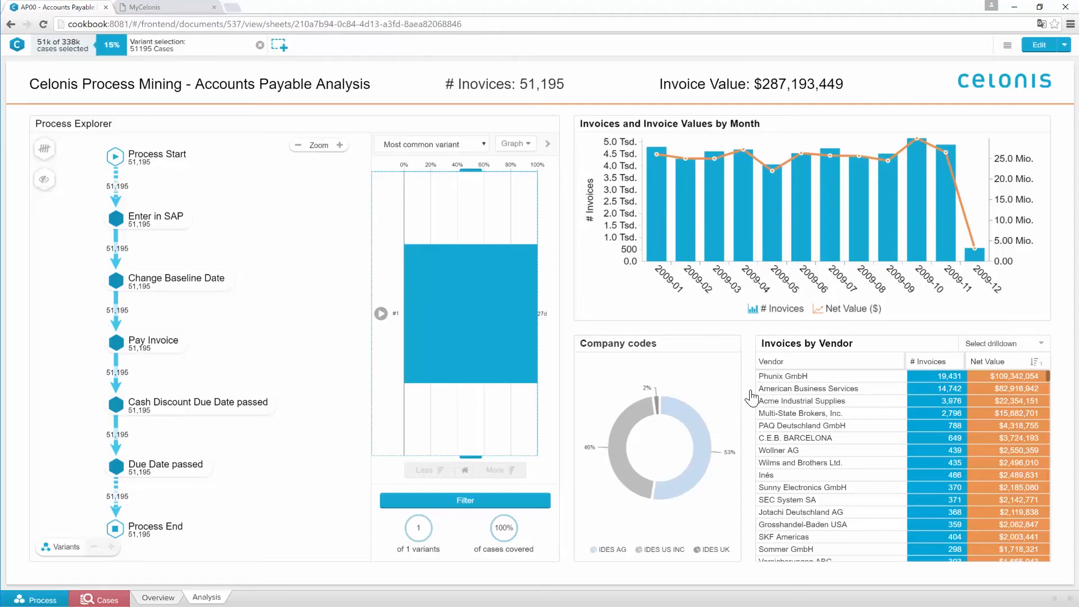
Select vendors Phunix GmbH and American Business Services, cutting the analysis to 34,173 invoices
click(782, 376)
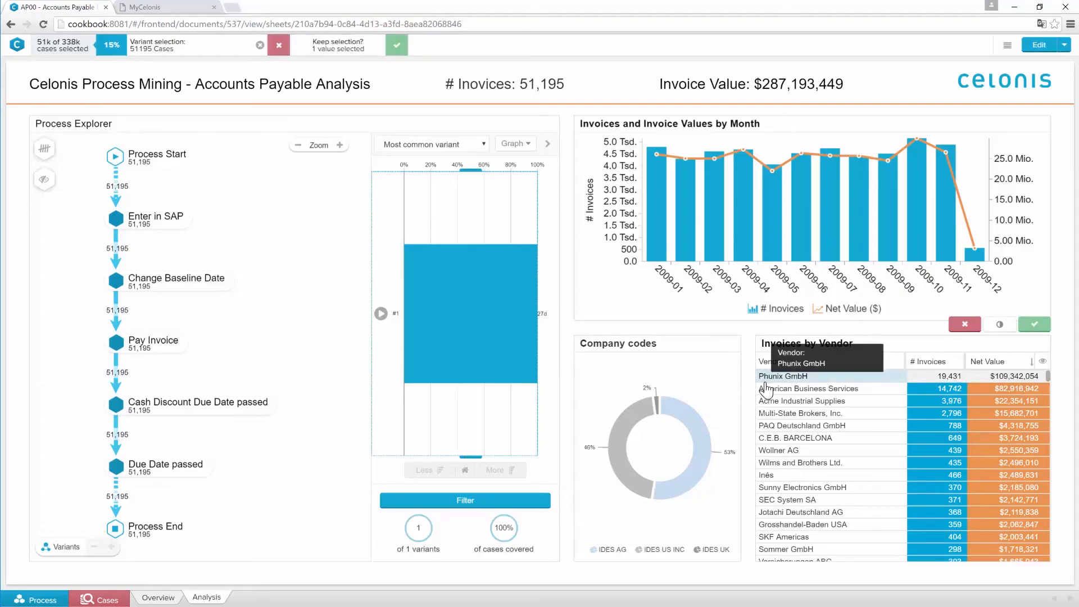
click(396, 45)
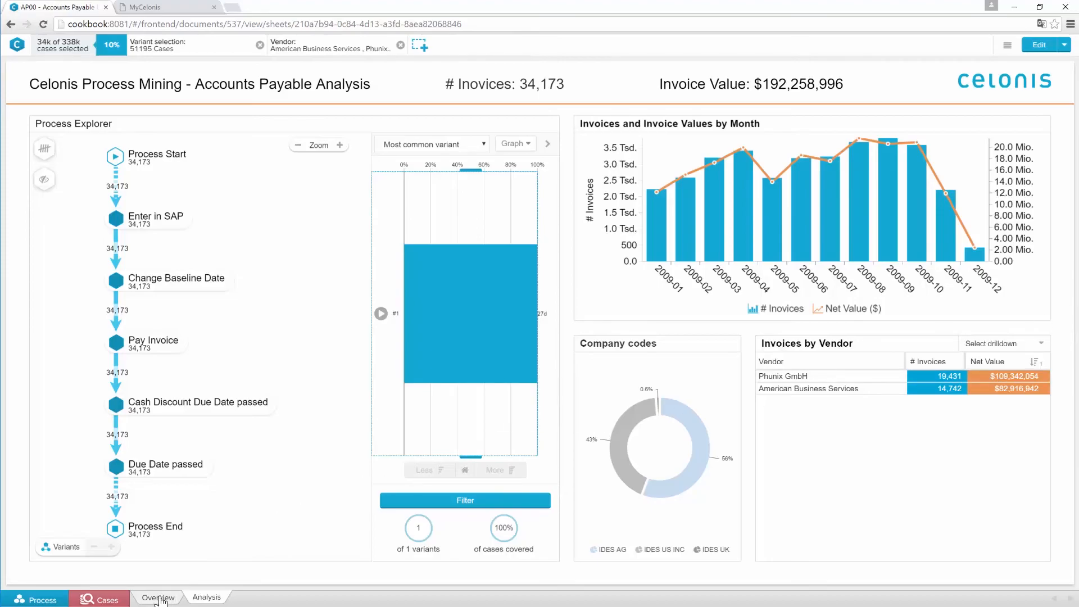
click(107, 597)
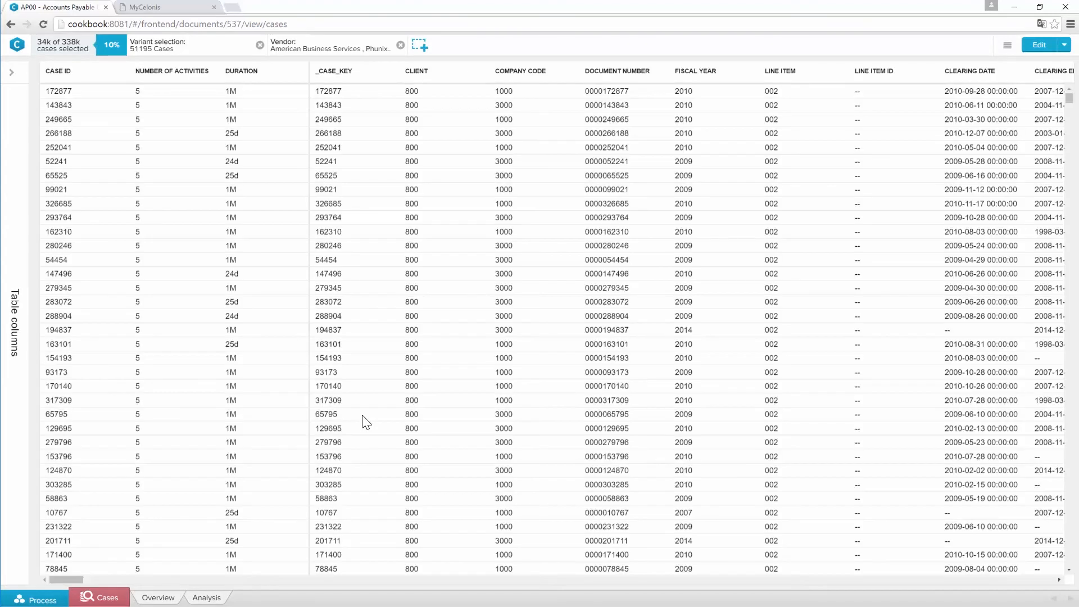
Scroll the cases table to see more filtered invoices with their durations and document numbers
scroll(down, 3)
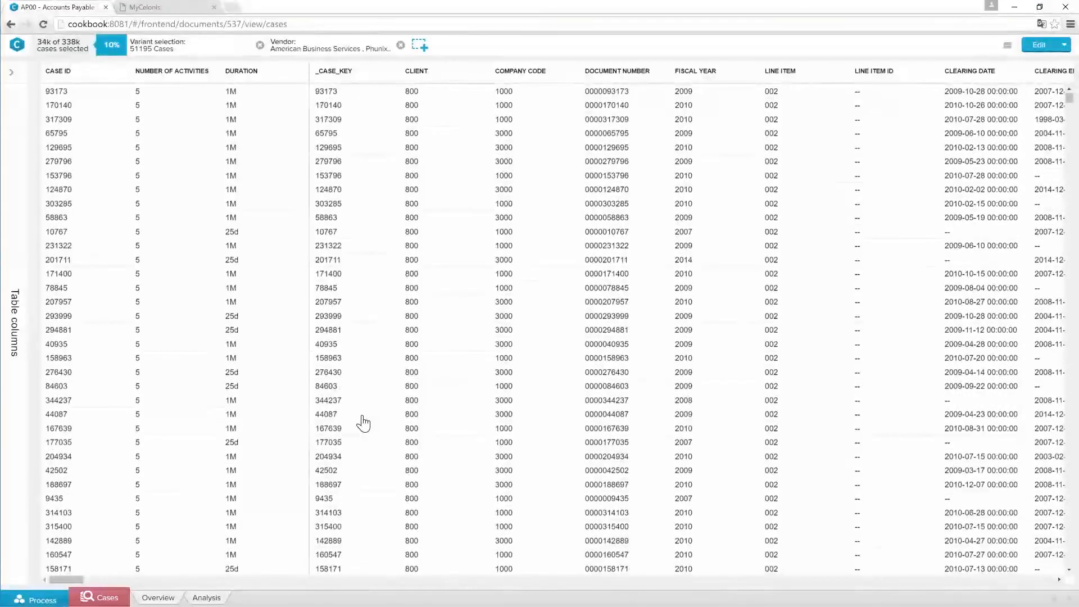
scroll(down, 3)
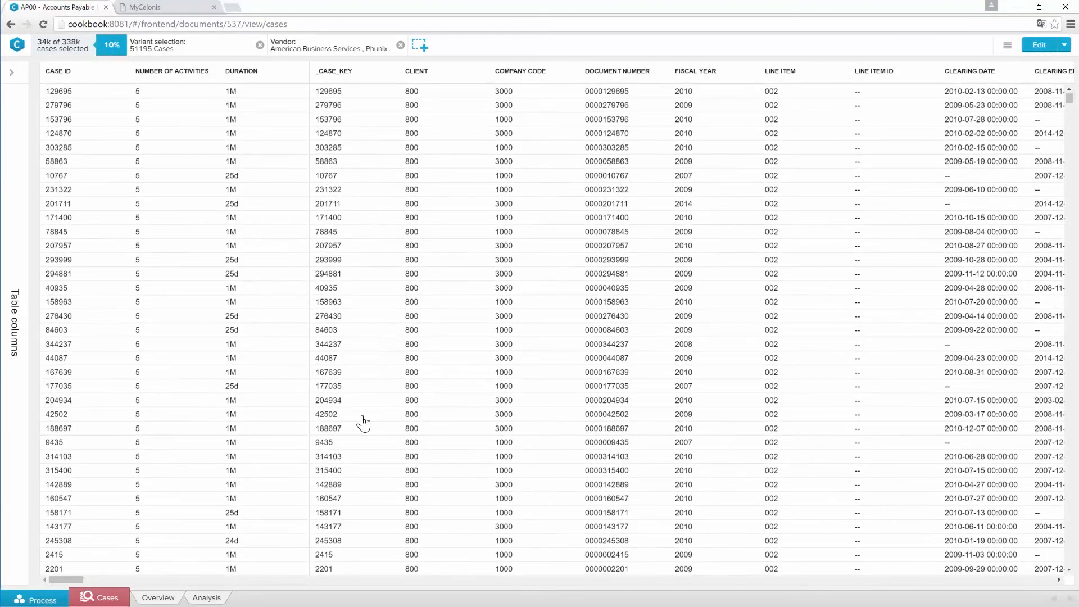
mouse_move(365, 418)
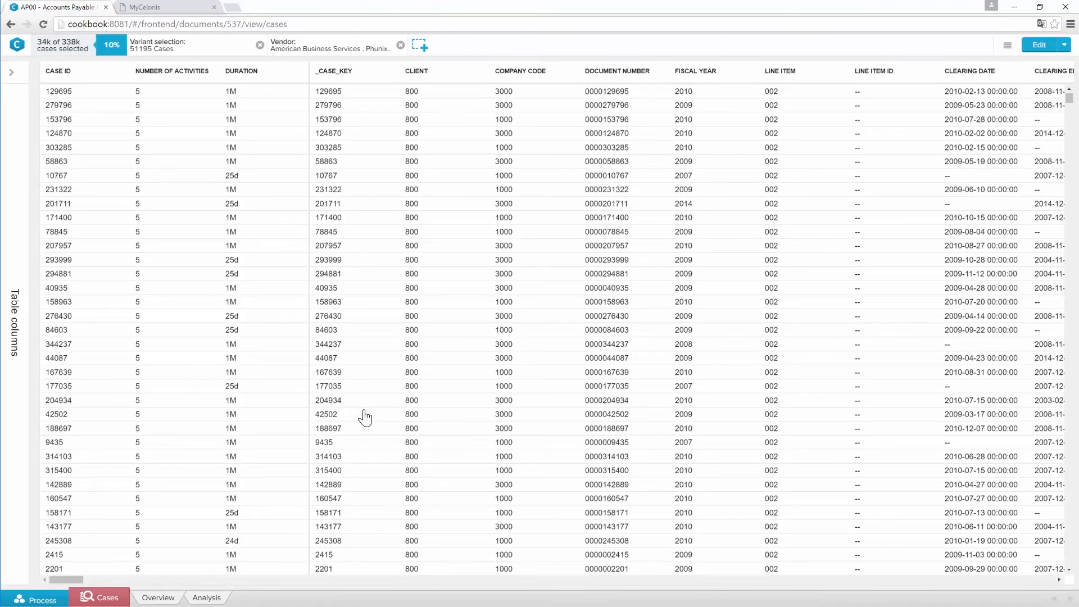
In the Celonis app store, filter apps to Accounts Payable line of business and the Accuracy use case
click(145, 7)
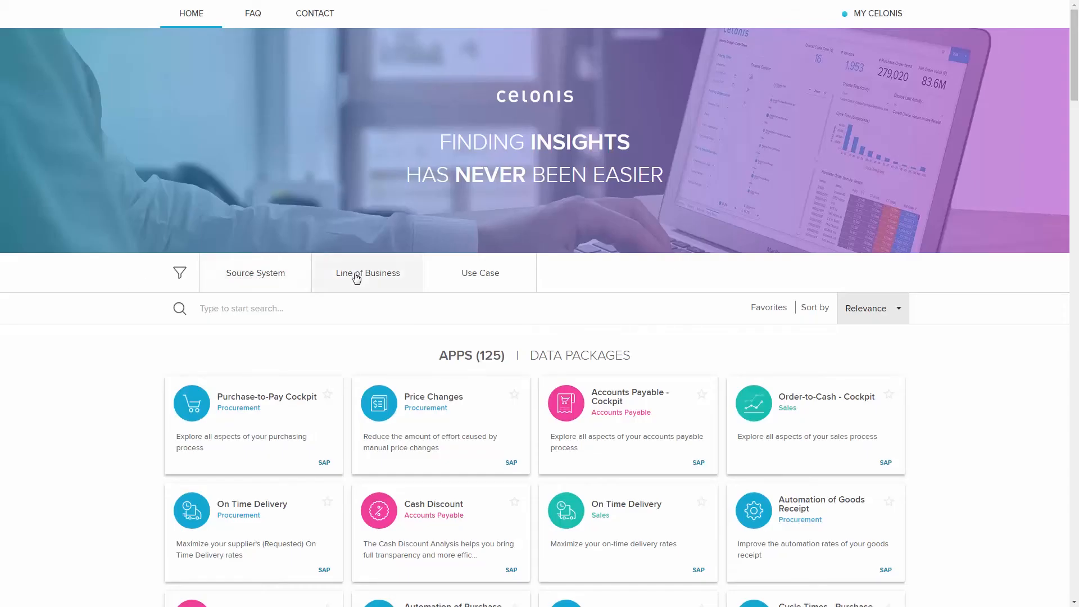
click(368, 272)
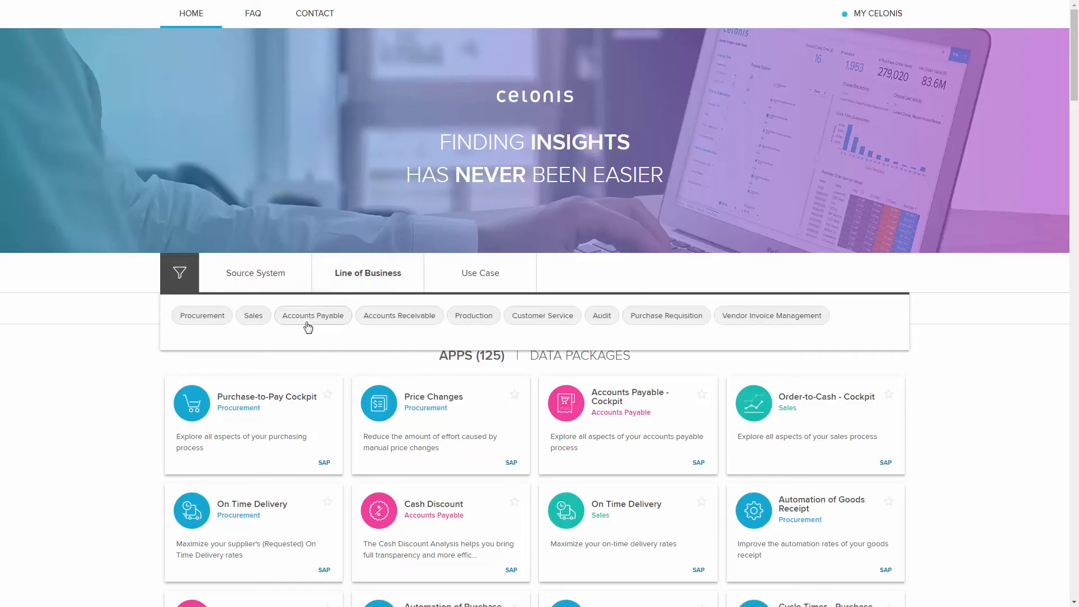
click(313, 315)
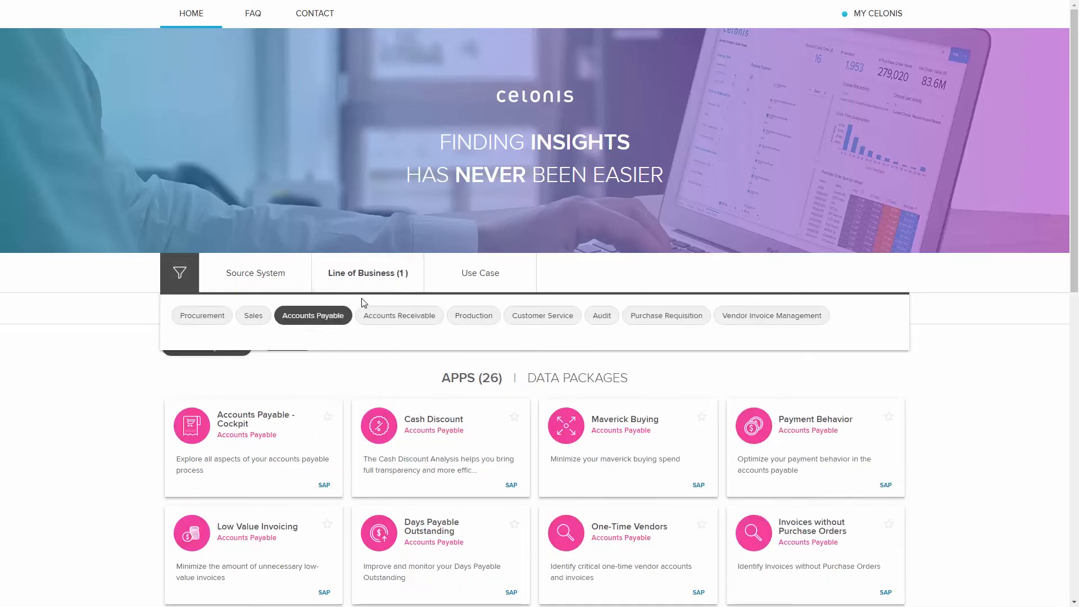
click(480, 272)
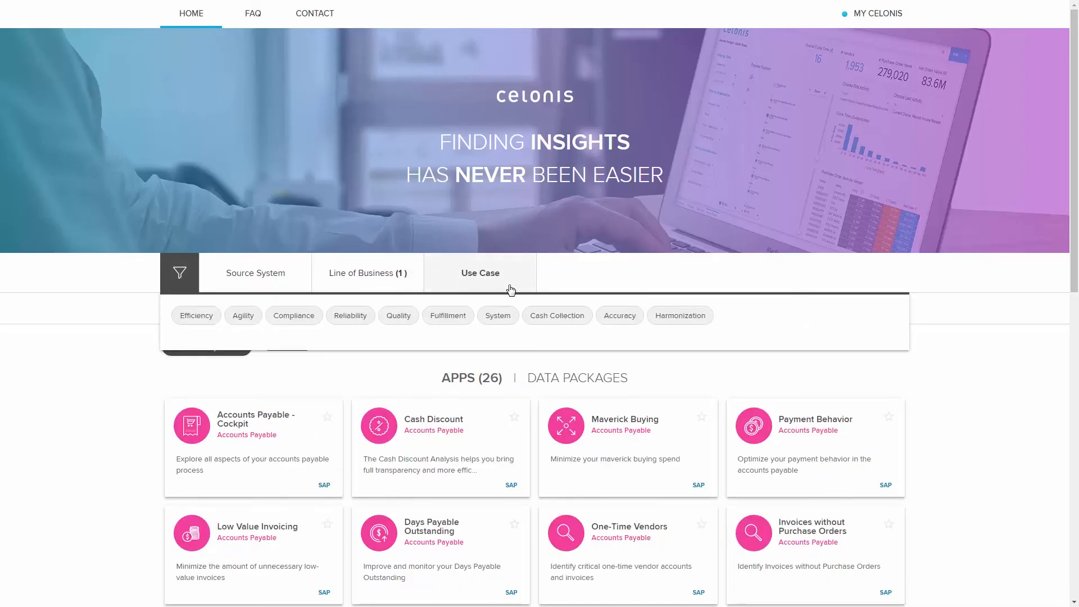
click(619, 314)
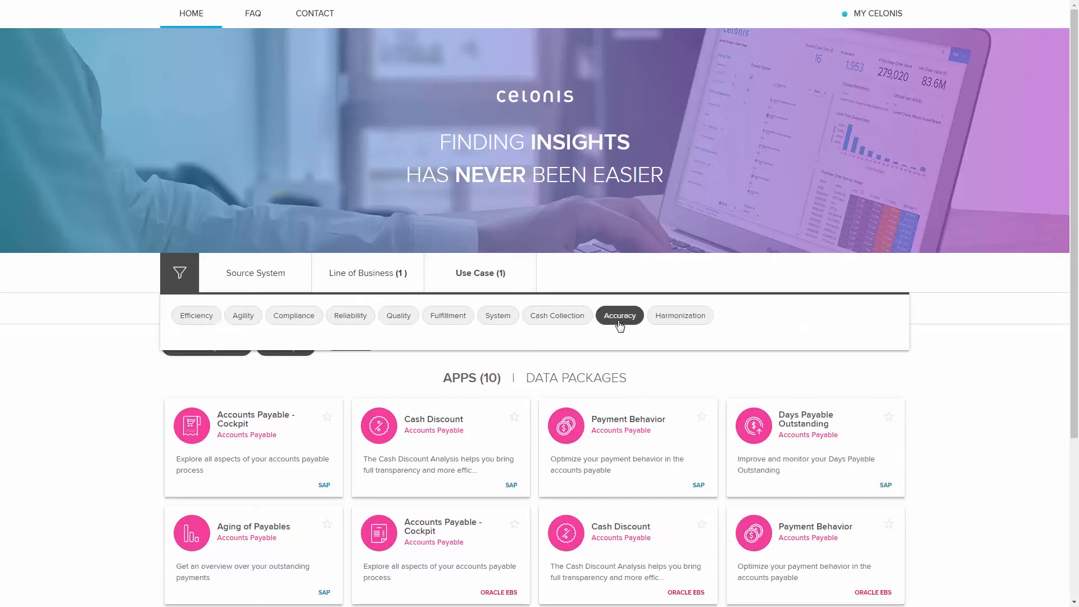
View the Cash Discount app page with its description and Cookbook guide overview
click(618, 315)
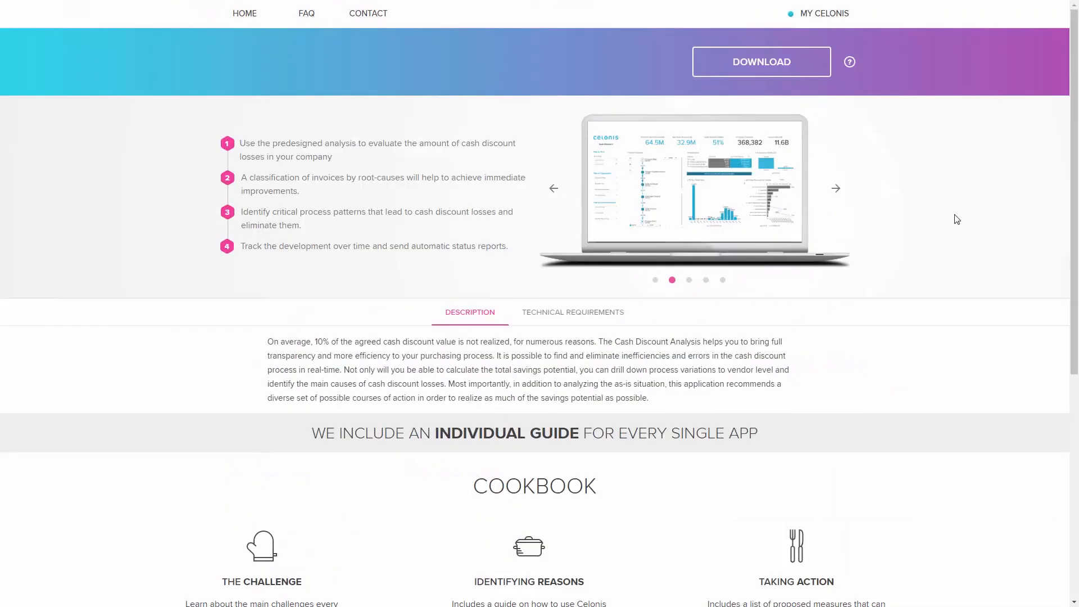
scroll(down, 3)
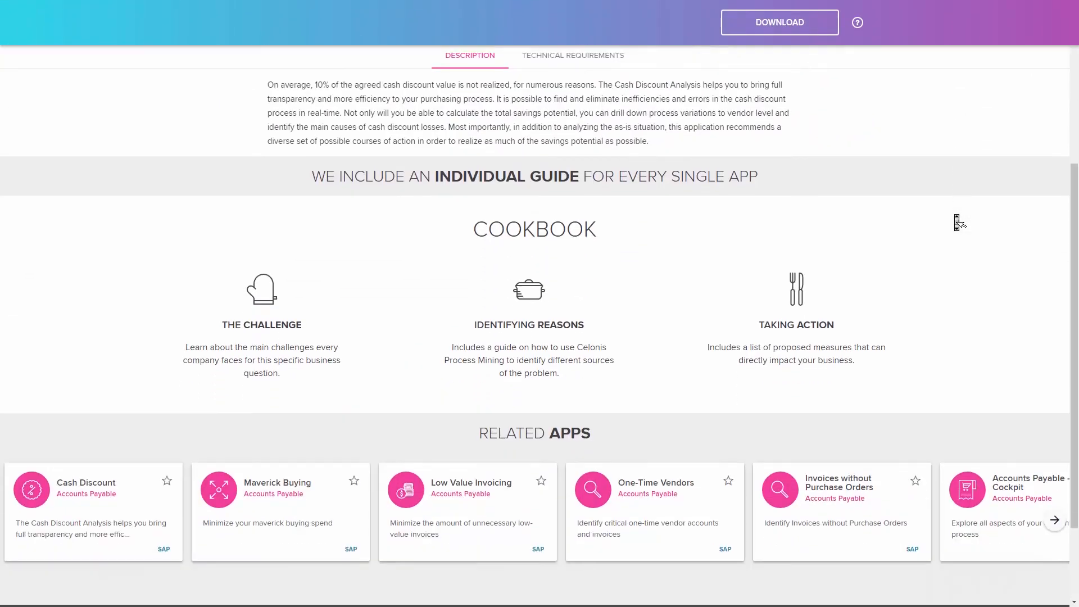